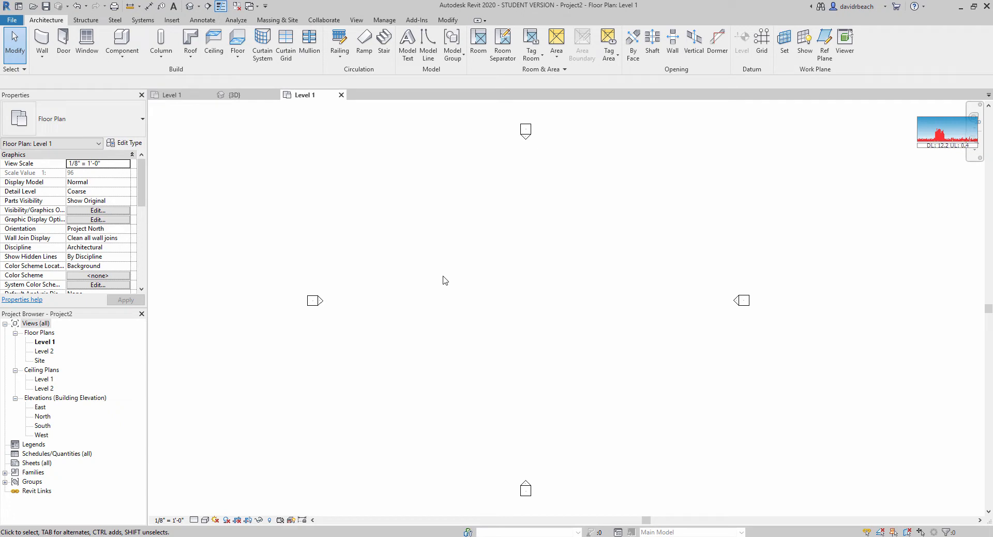
mouse_move(454, 305)
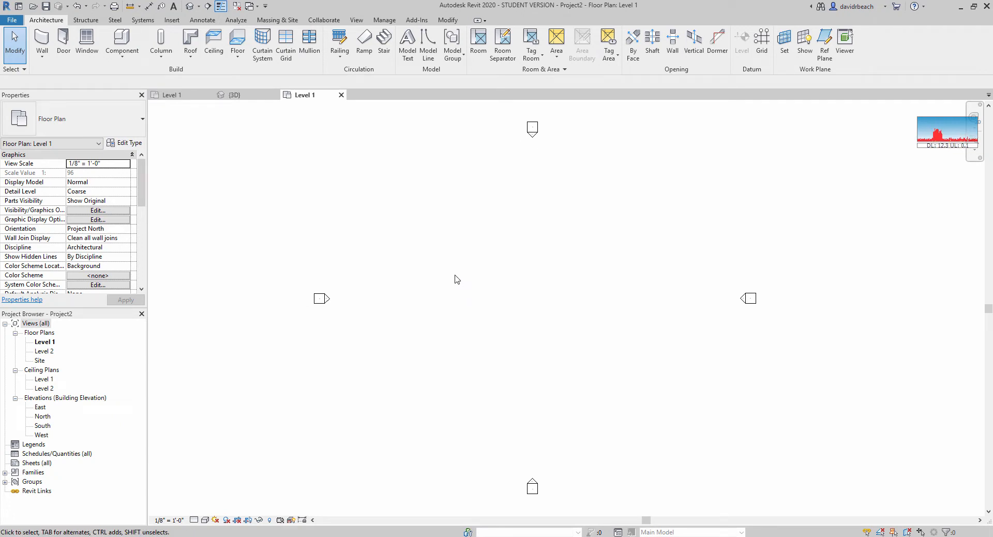
Switch the ribbon to the Structure tab in the empty Level 1 plan.
left_click(86, 19)
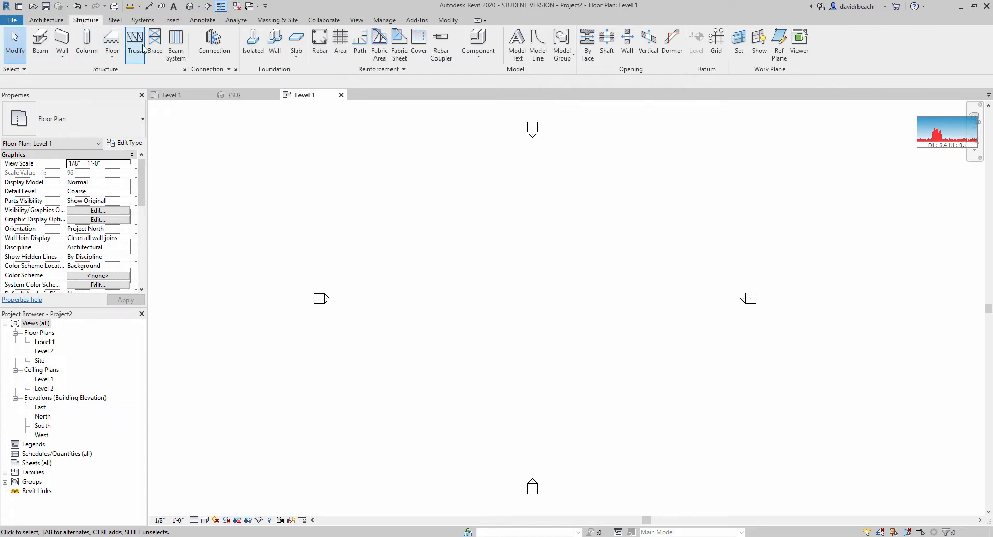
Start a beam system boundary on Level 1 and set the edge the beams run parallel to.
left_click(175, 45)
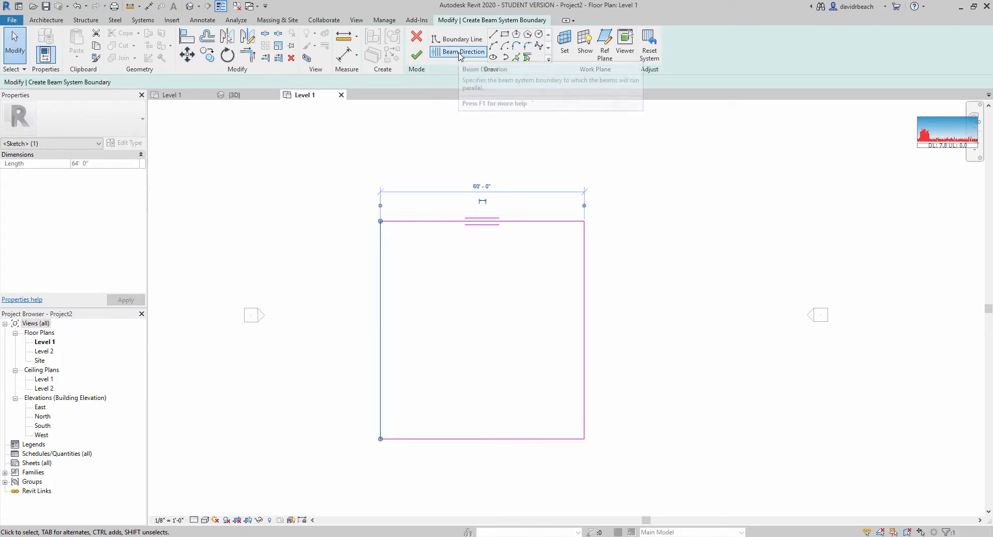
left_click(459, 51)
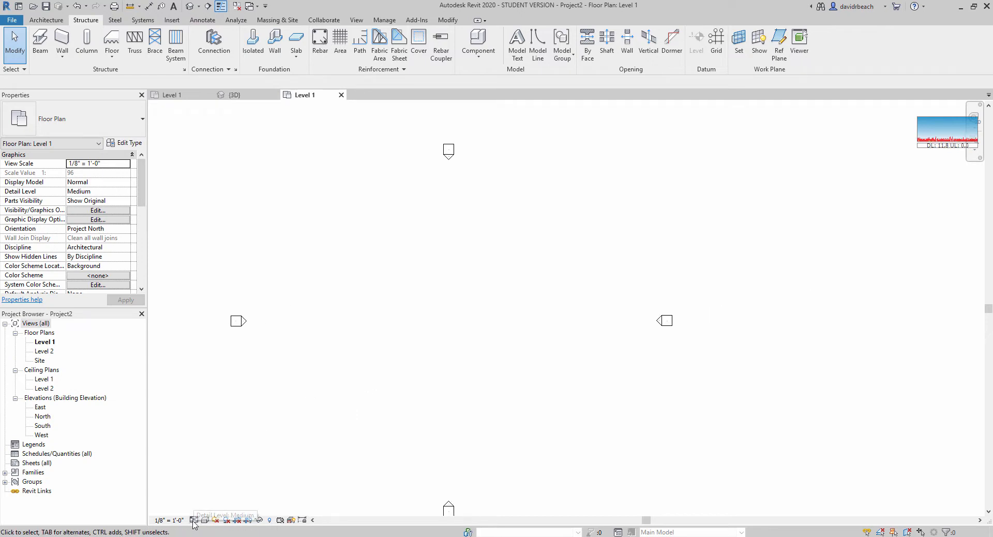
Review the beams in the {3D} and Level 2 views, then turn off Reveal Hidden Elements.
double_click(43, 351)
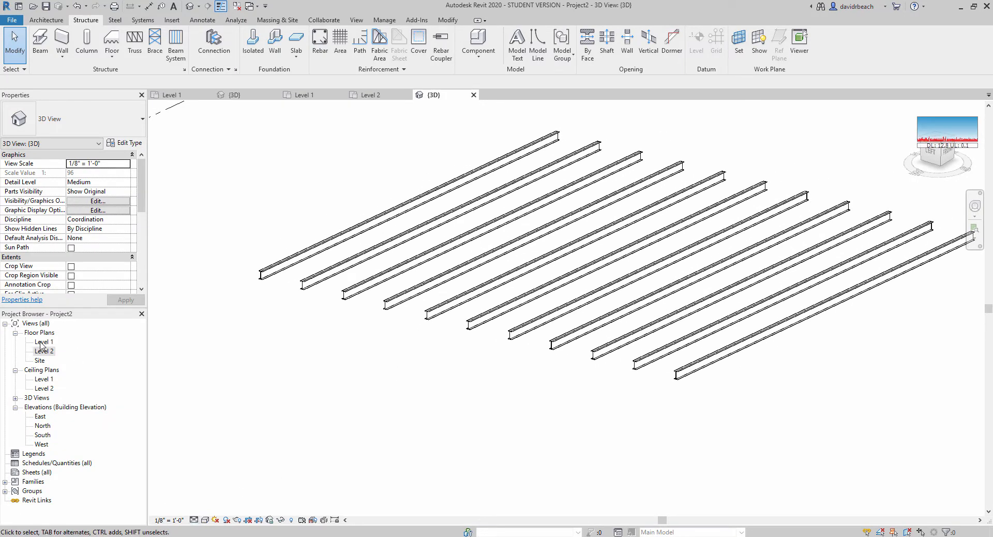
double_click(43, 342)
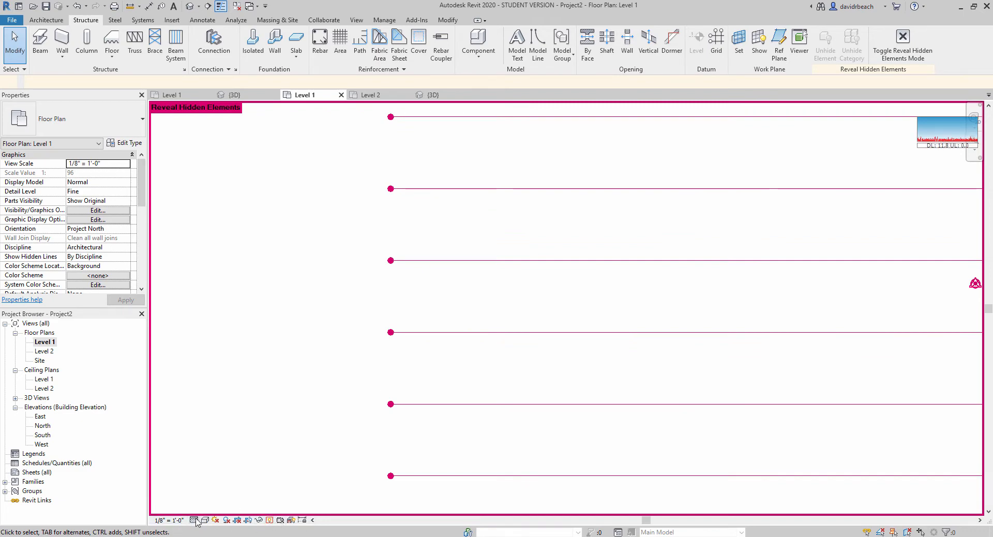
mouse_move(269, 520)
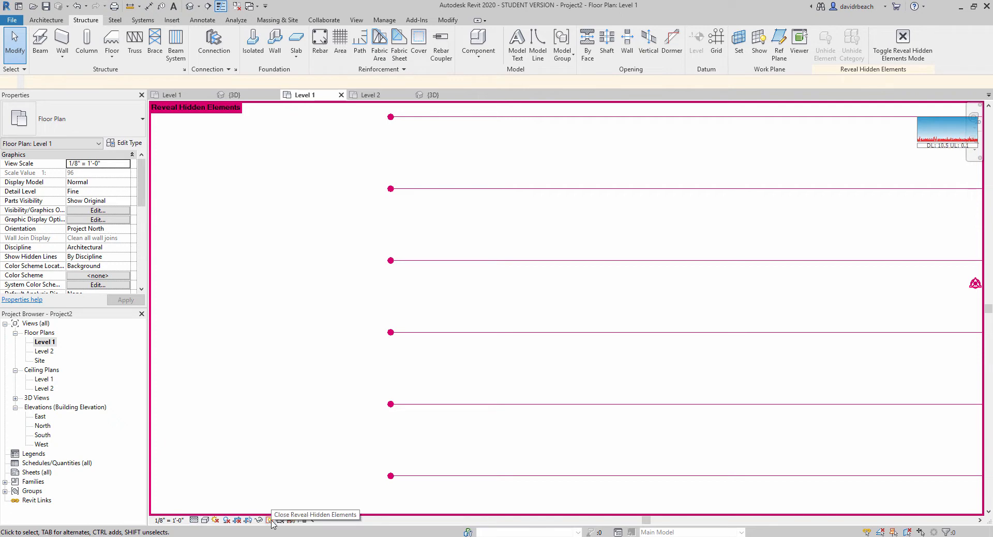
left_click(269, 520)
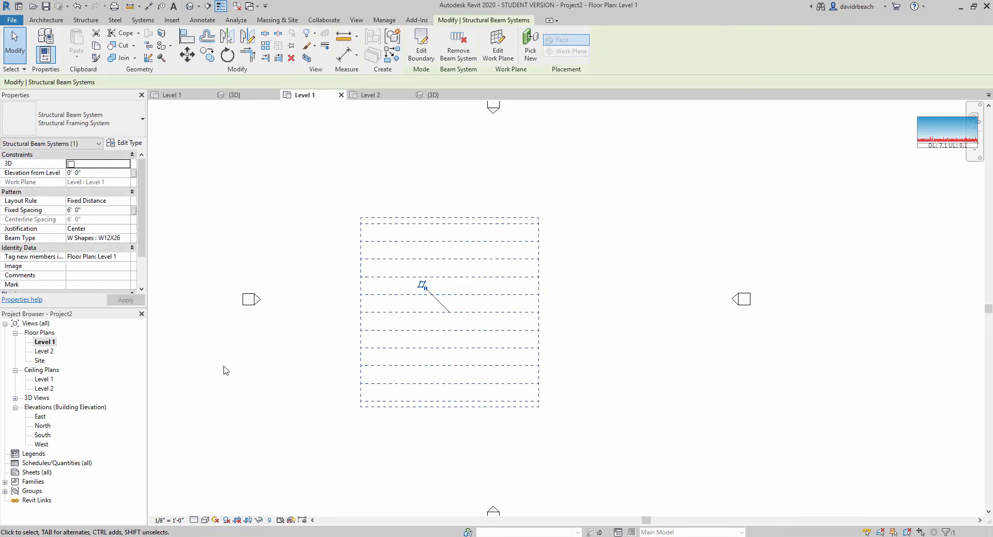
Return to the {3D} view and confirm a selected beam's type is W12X26.
left_click(432, 94)
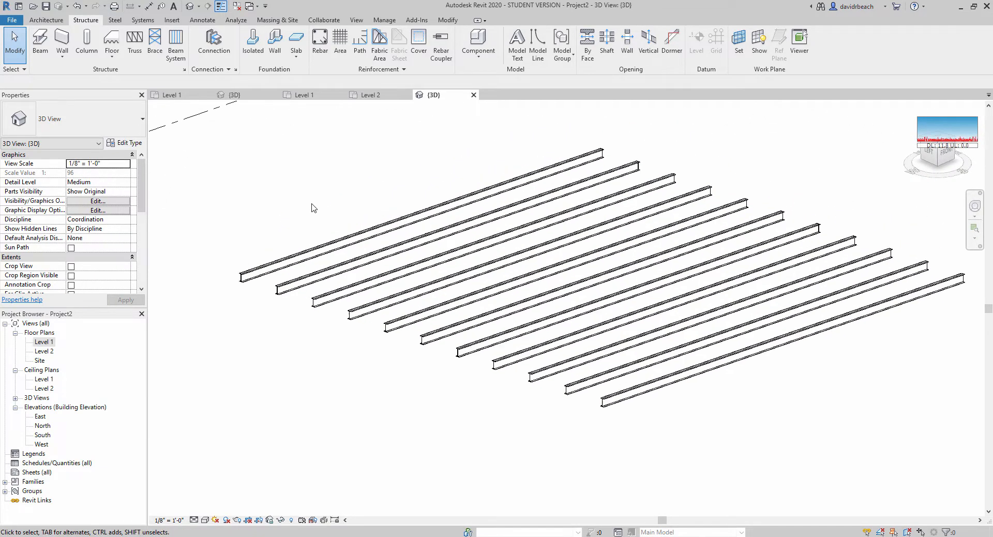
left_click(426, 353)
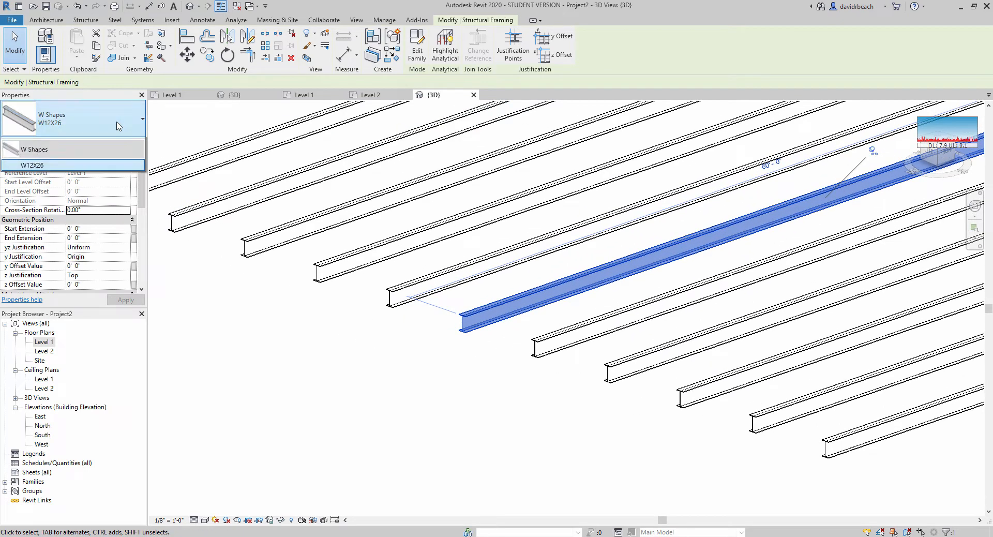
left_click(72, 123)
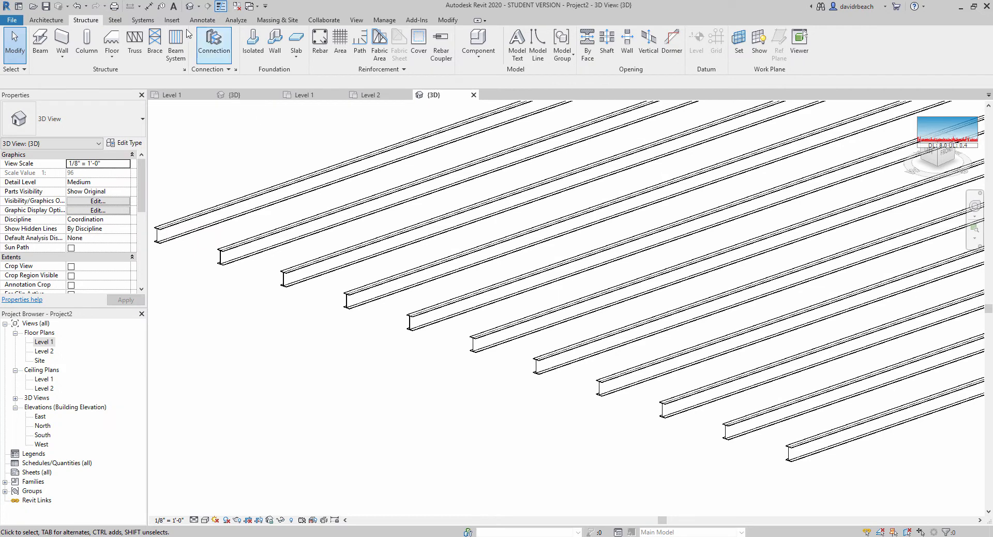
left_click(172, 19)
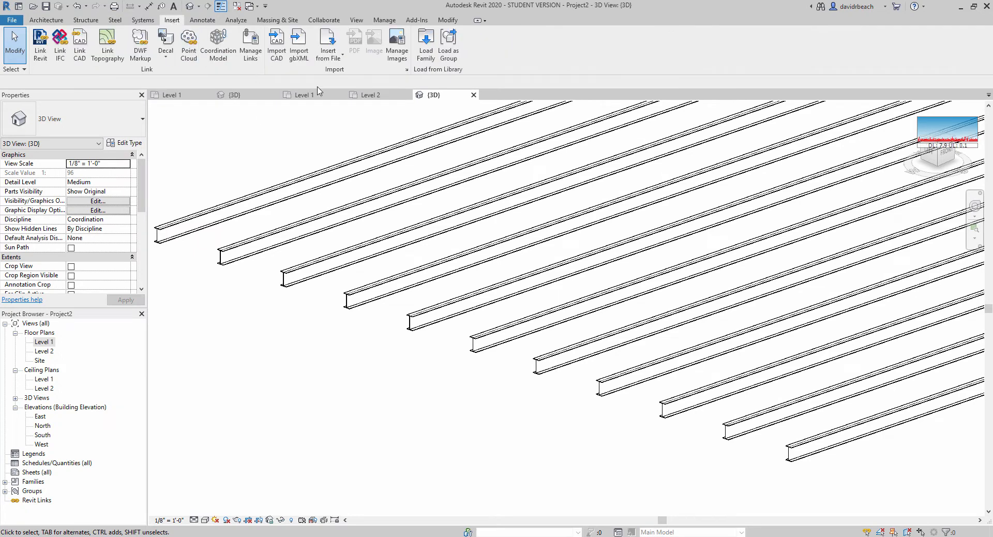
Load the W-Wide Flange family from the US Imperial library with the W24X62 type.
left_click(426, 45)
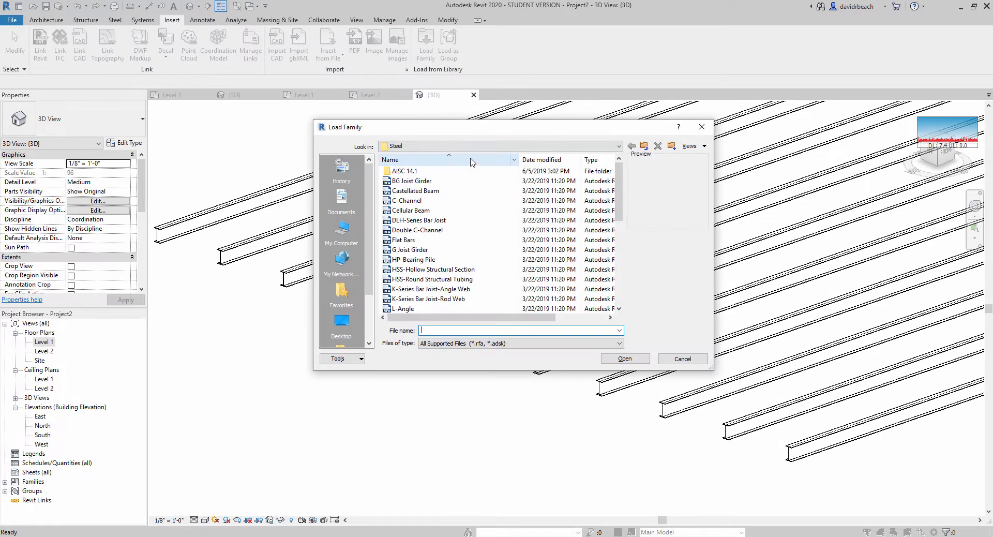
left_click(617, 146)
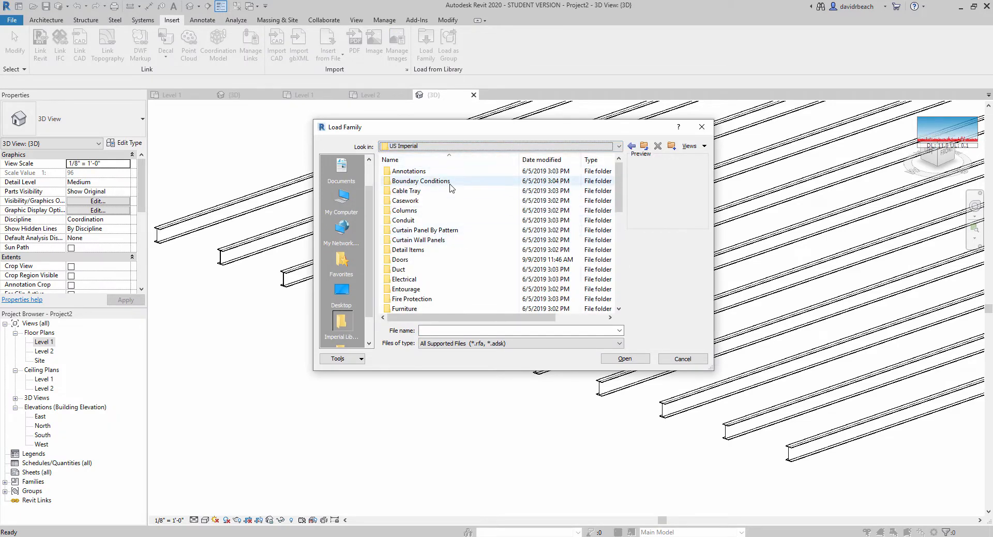
scroll("down", 3)
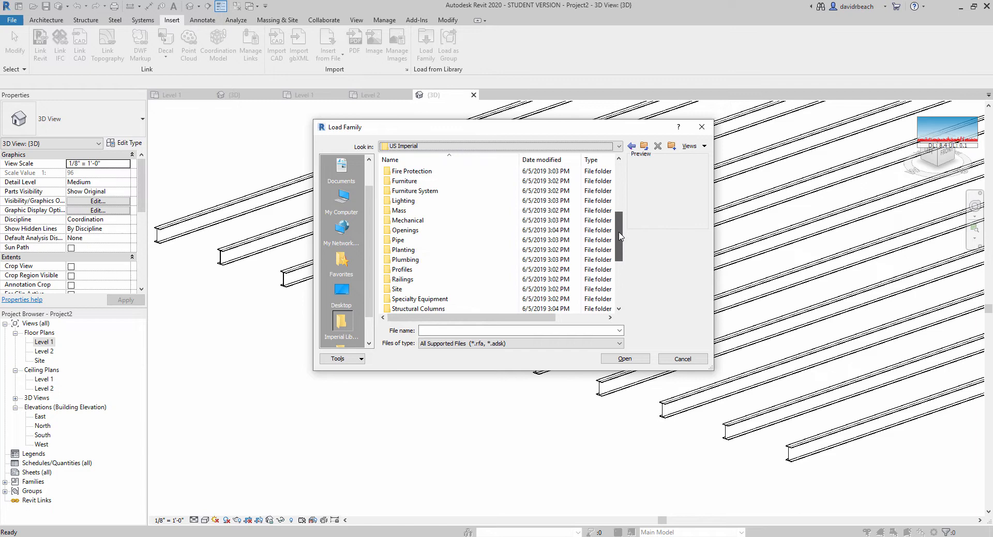
scroll("down", 3)
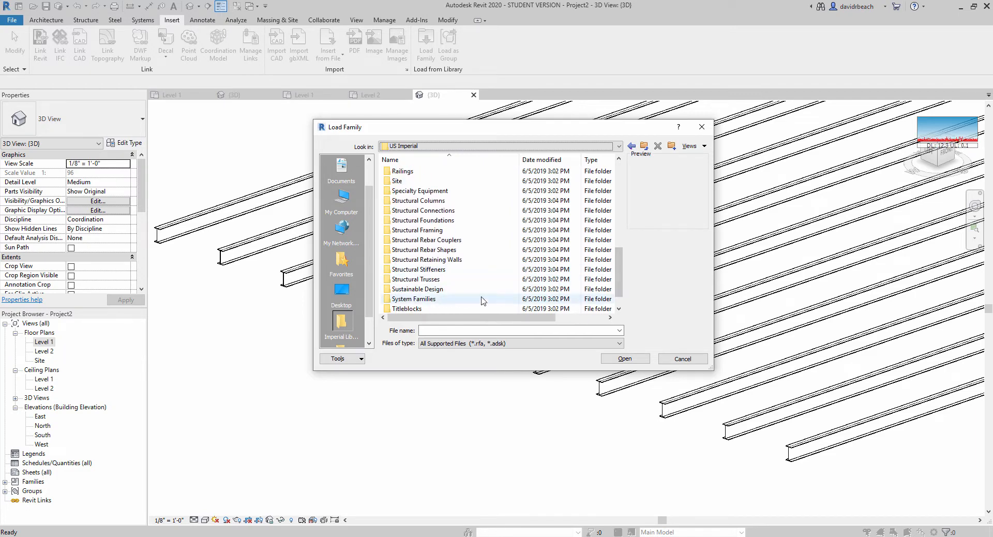
mouse_move(418, 269)
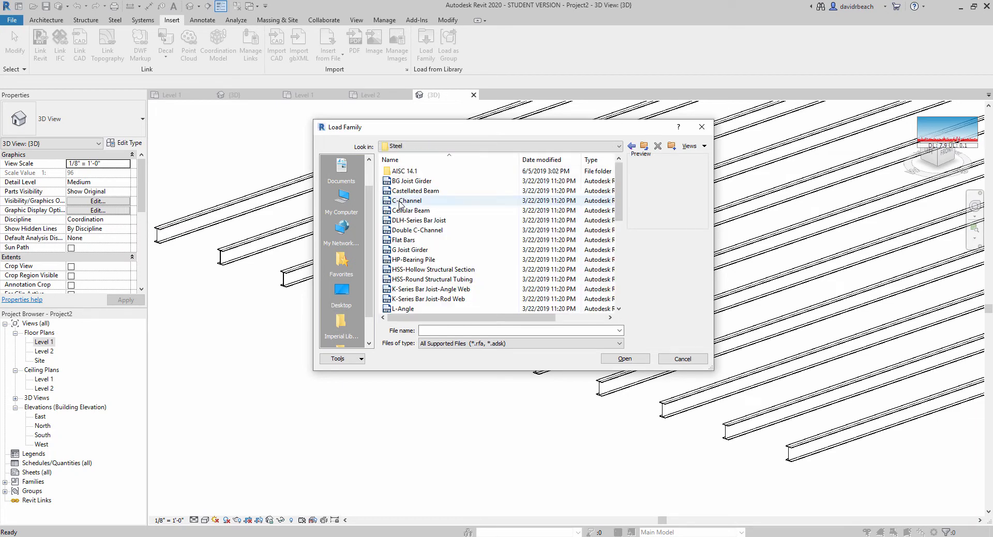
scroll("down", 3)
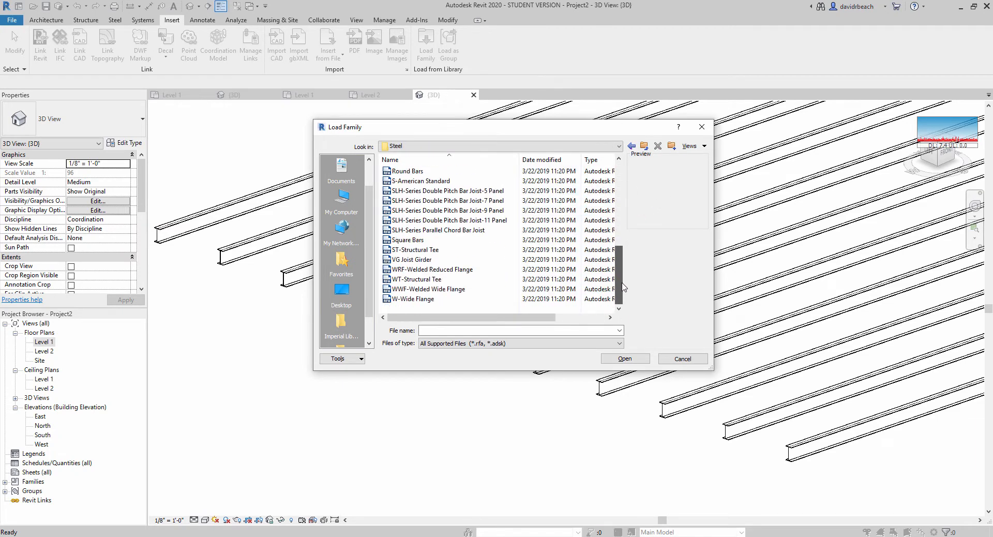
mouse_move(428, 289)
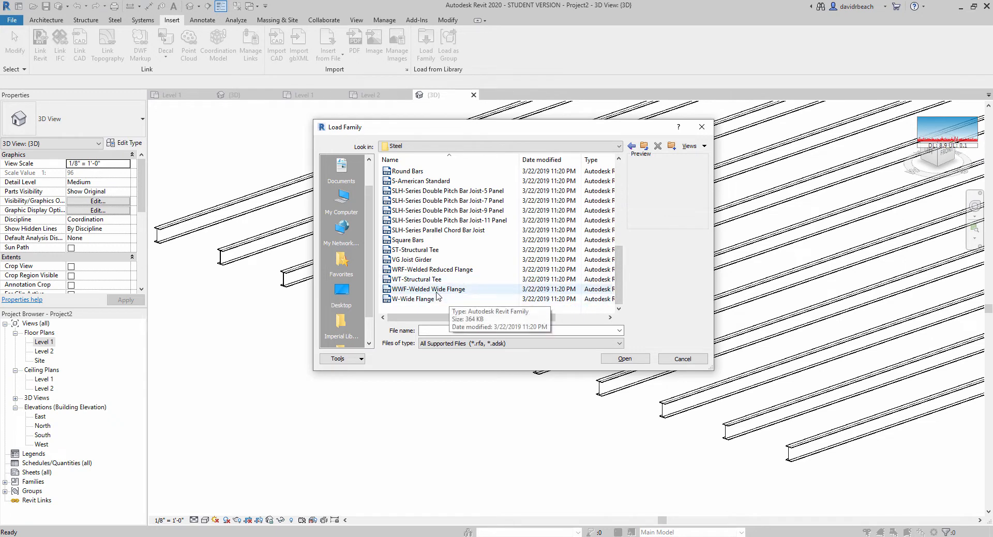
left_click(412, 299)
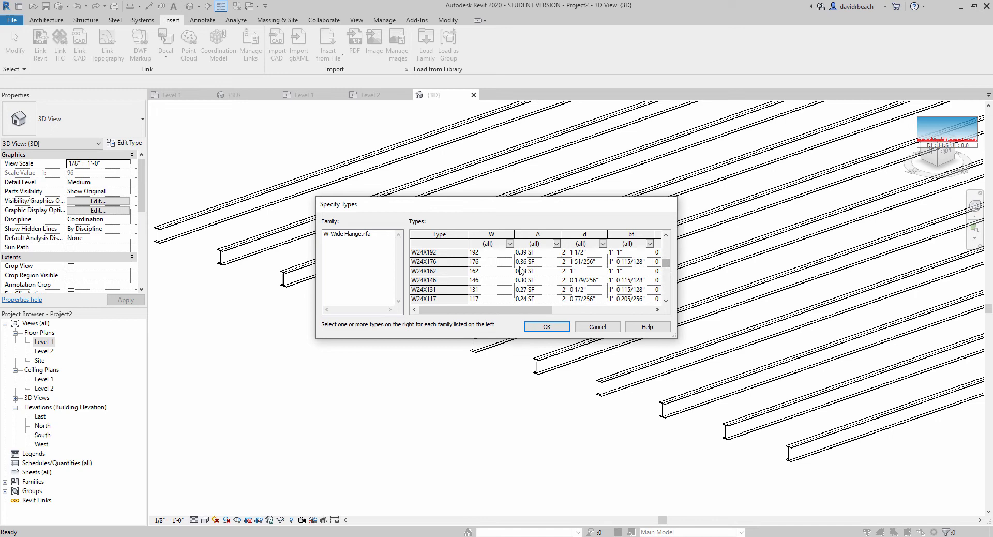
mouse_move(533, 283)
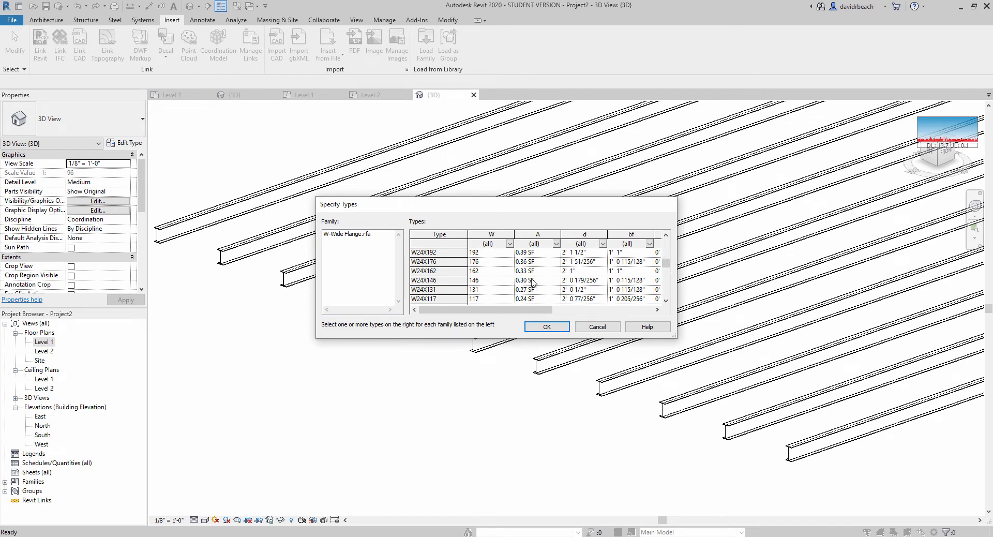
scroll("down", 3)
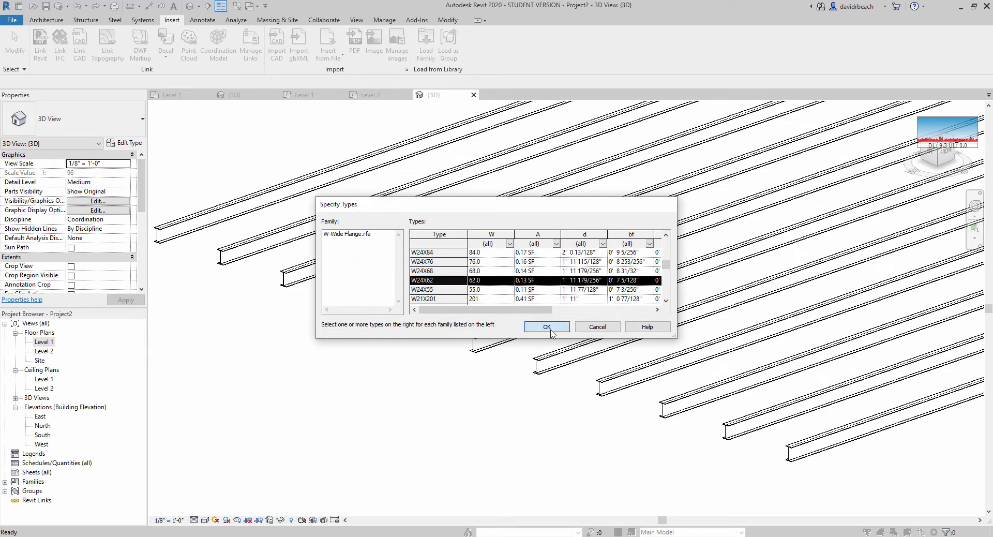
left_click(546, 327)
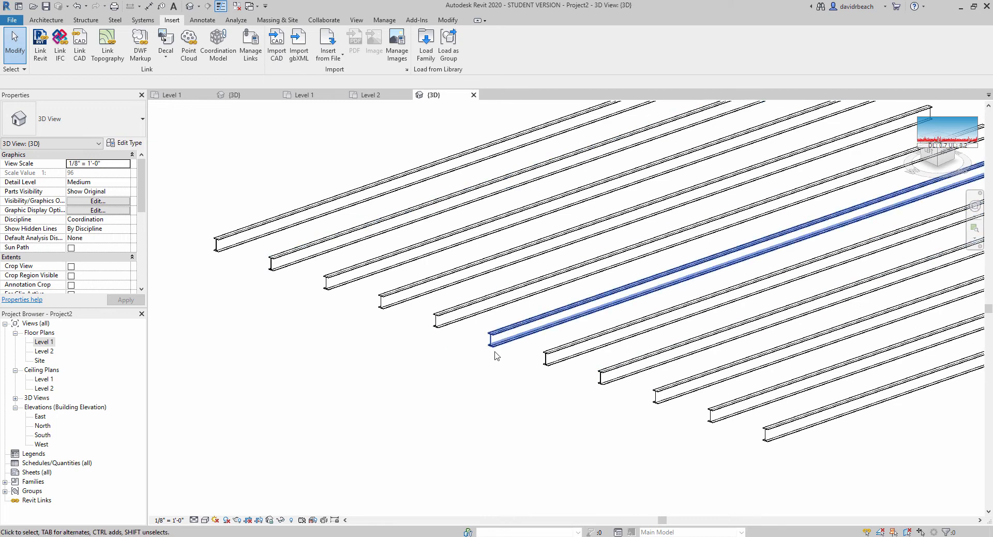
Select a beam in the 3D view to change its size to W24X62.
left_click(513, 330)
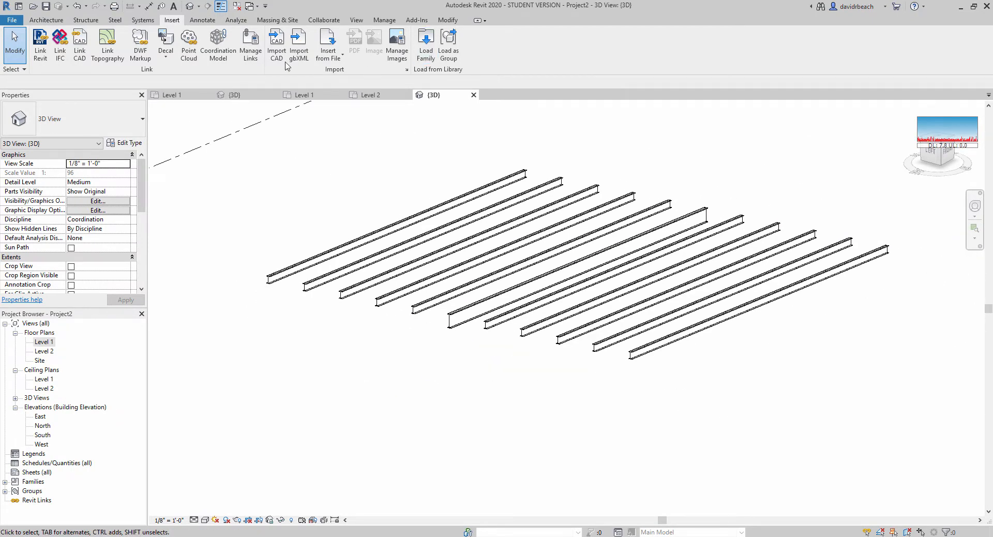
Load the K-Series Bar Joist-Rod Web family from the Steel folder with type 24K7.
left_click(425, 45)
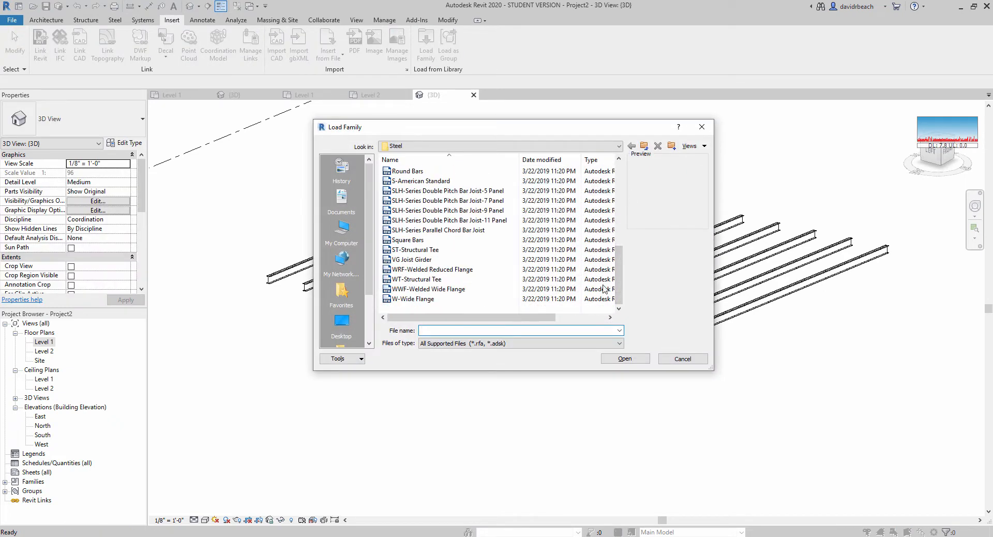
left_click(417, 279)
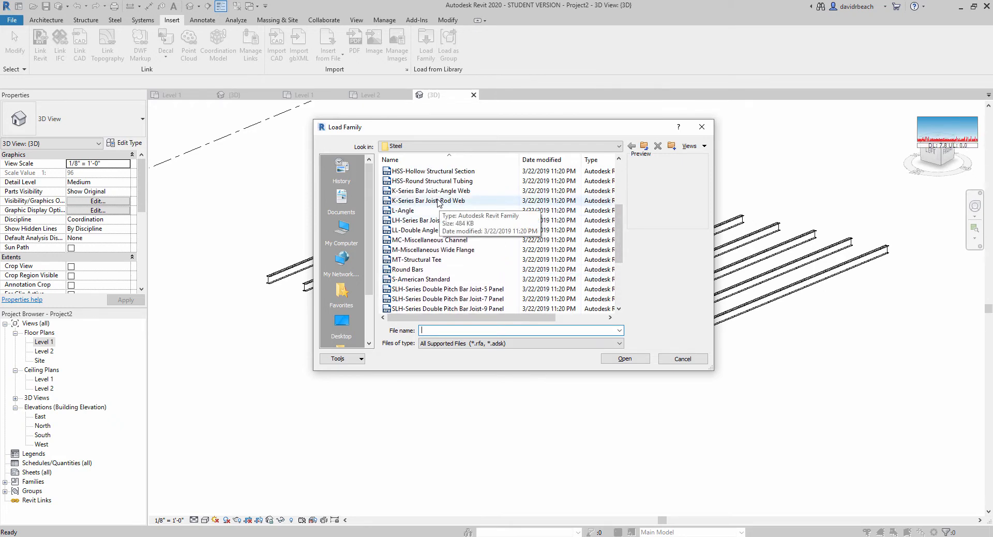
left_click(431, 190)
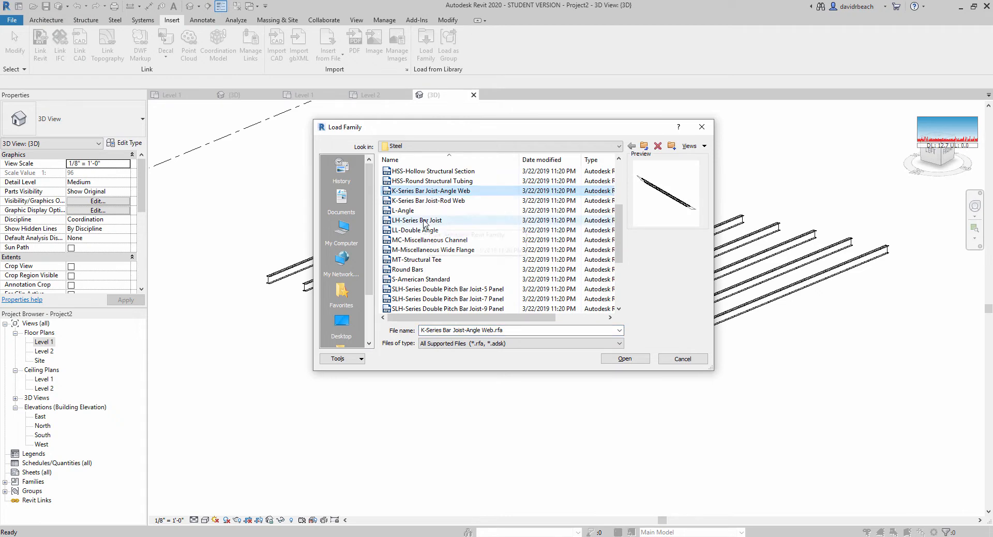
left_click(429, 201)
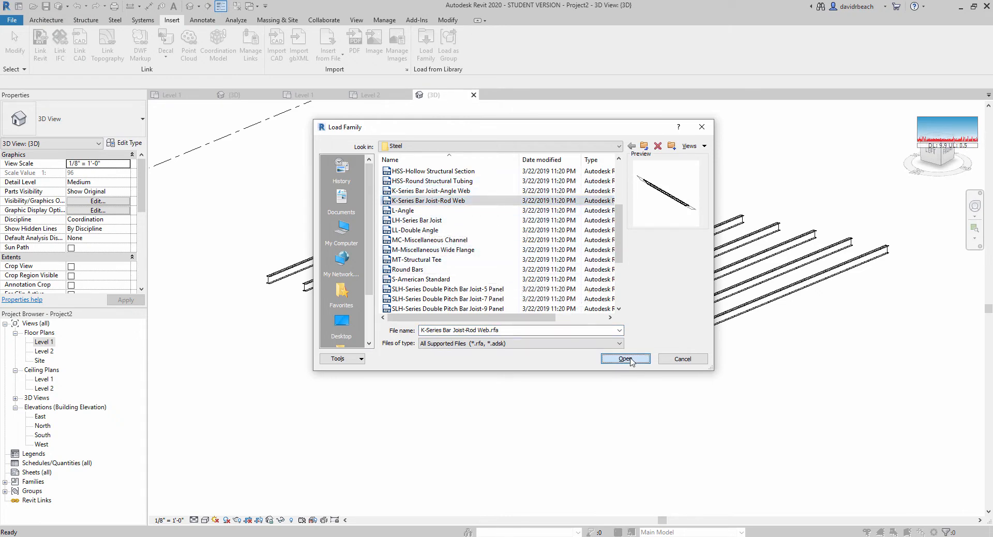
left_click(624, 359)
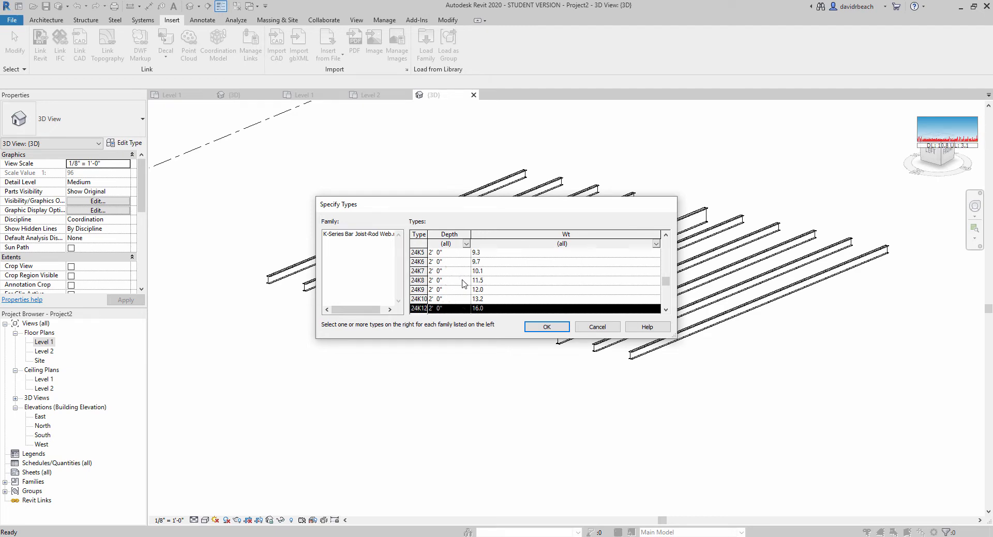
left_click(478, 262)
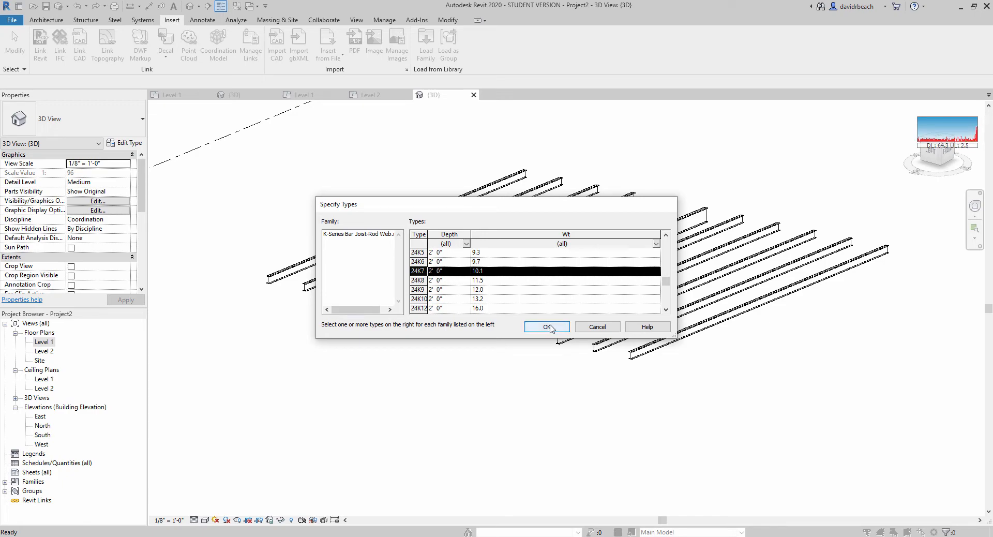
left_click(546, 327)
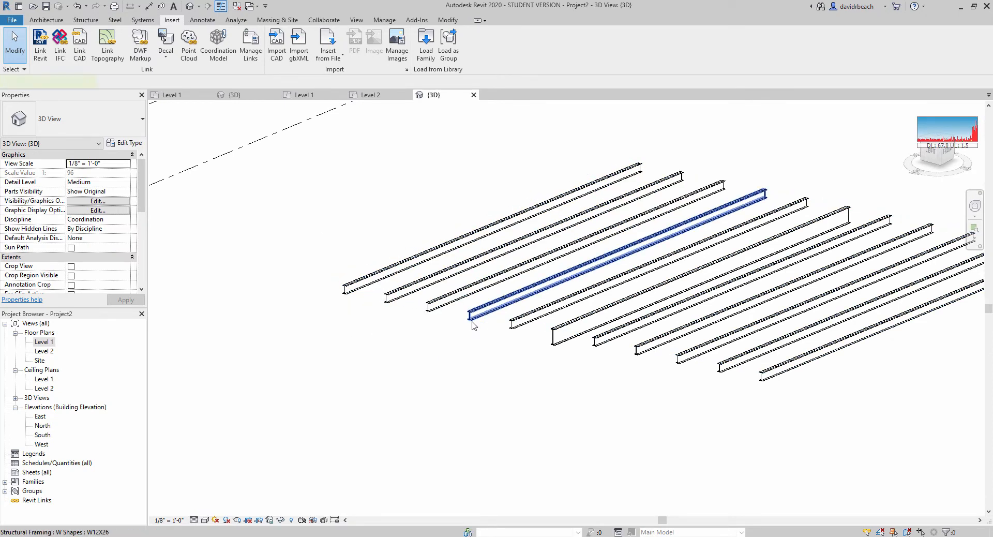
Swap four beams to 24K7 rod-web bar joists, then zoom in to check one.
left_click(469, 315)
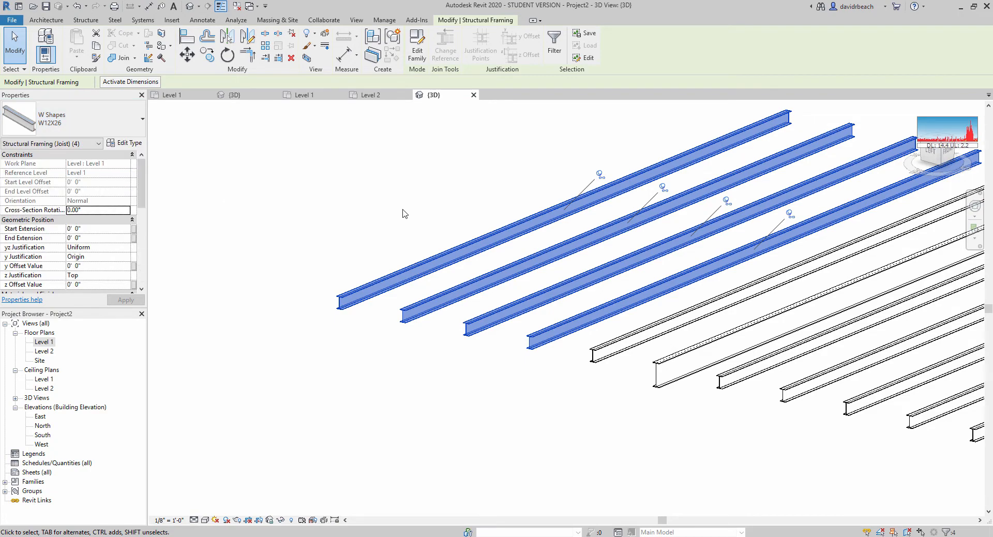
left_click(172, 19)
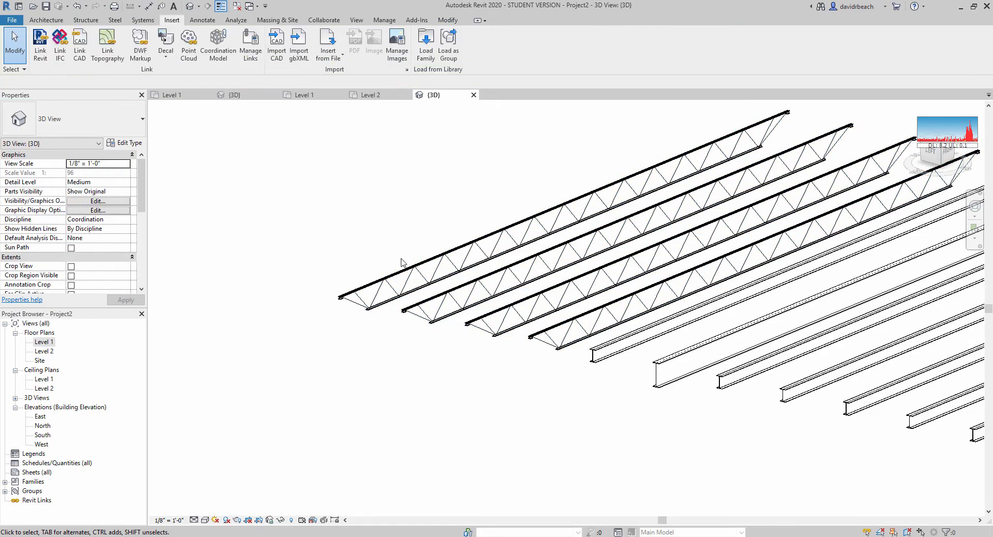
left_click_drag(402, 263, 412, 412)
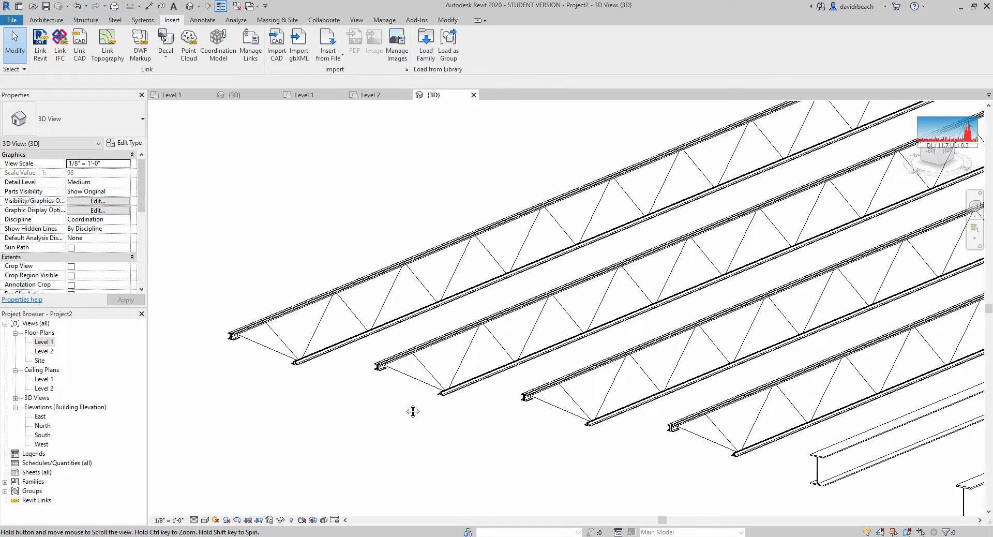
left_click(424, 298)
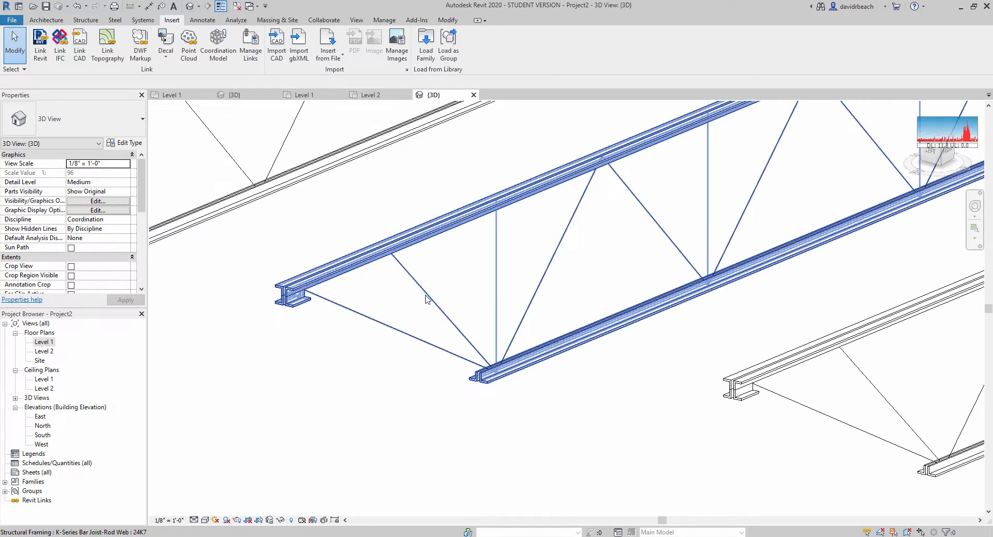
left_click(195, 520)
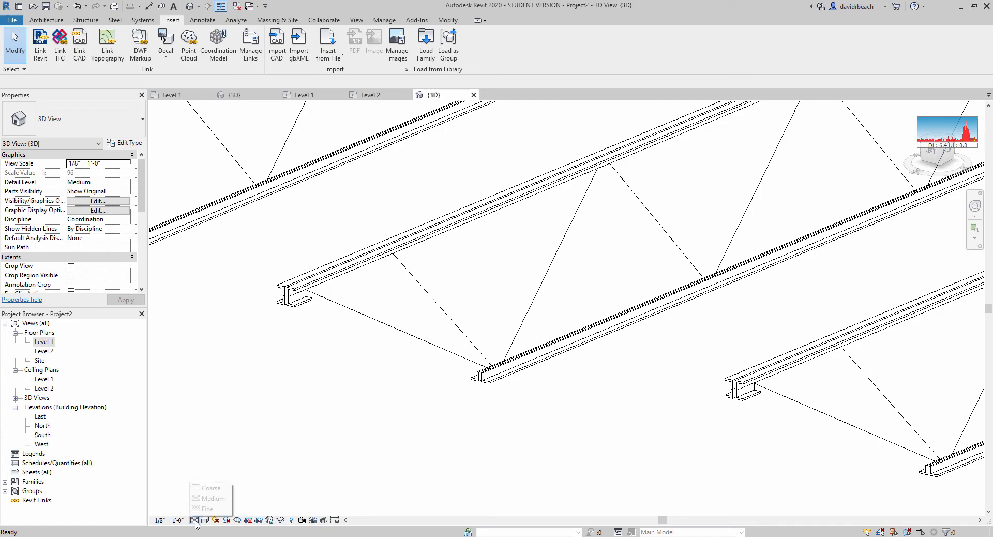
Set the 3D view detail level to Fine and zoom in on the joists.
left_click(207, 509)
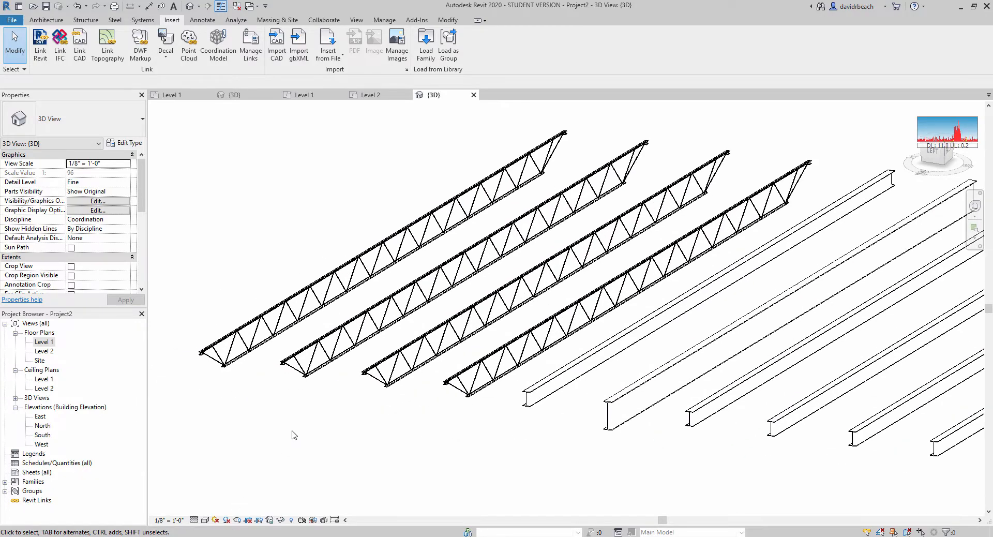
left_click_drag(294, 435, 378, 450)
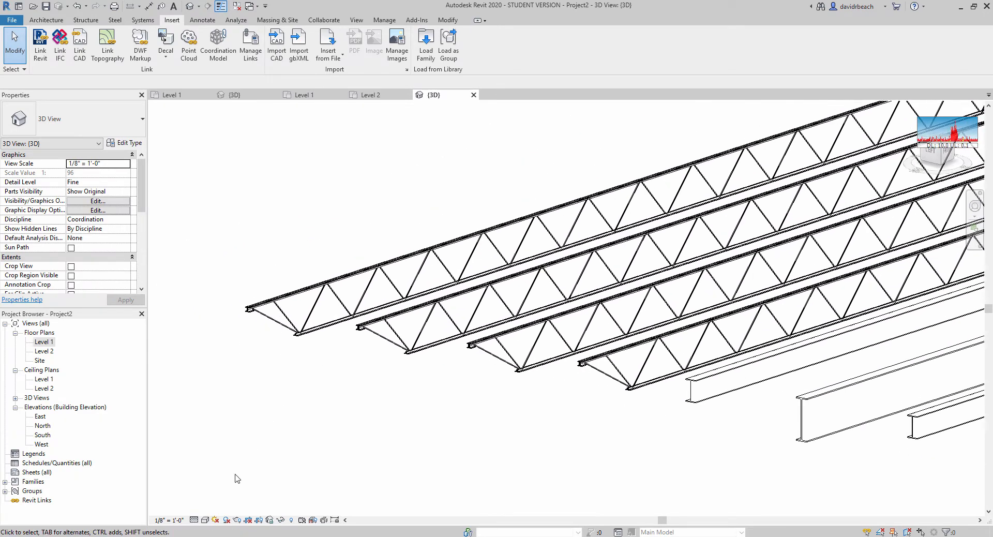
mouse_move(289, 382)
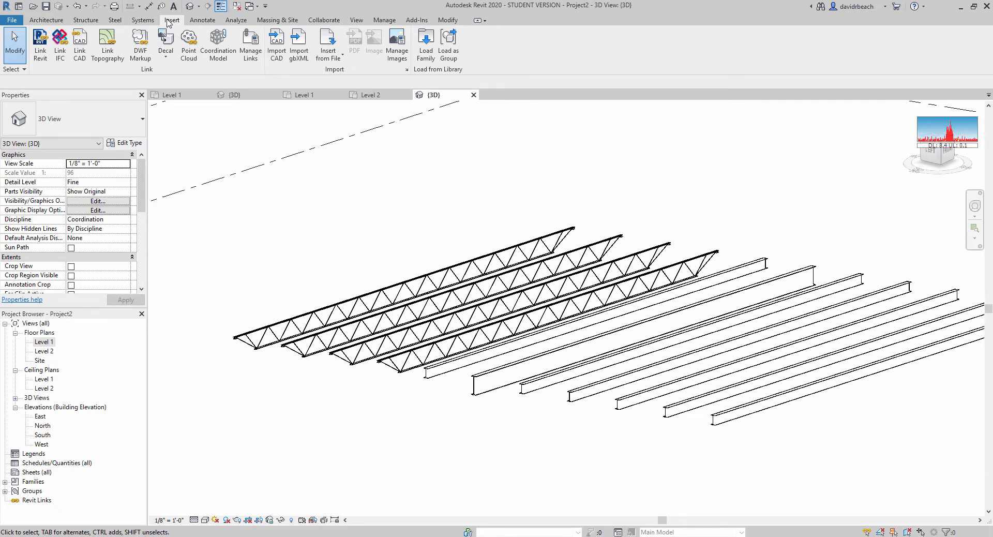
Browse the Structure and Architecture tabs, then start placing a 60" x 30" desk component.
left_click(86, 19)
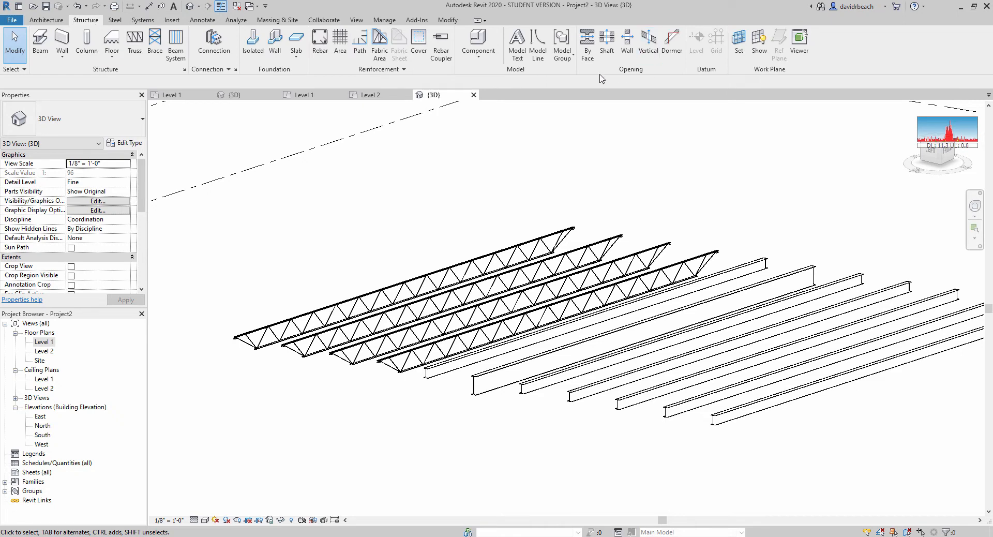
left_click(45, 20)
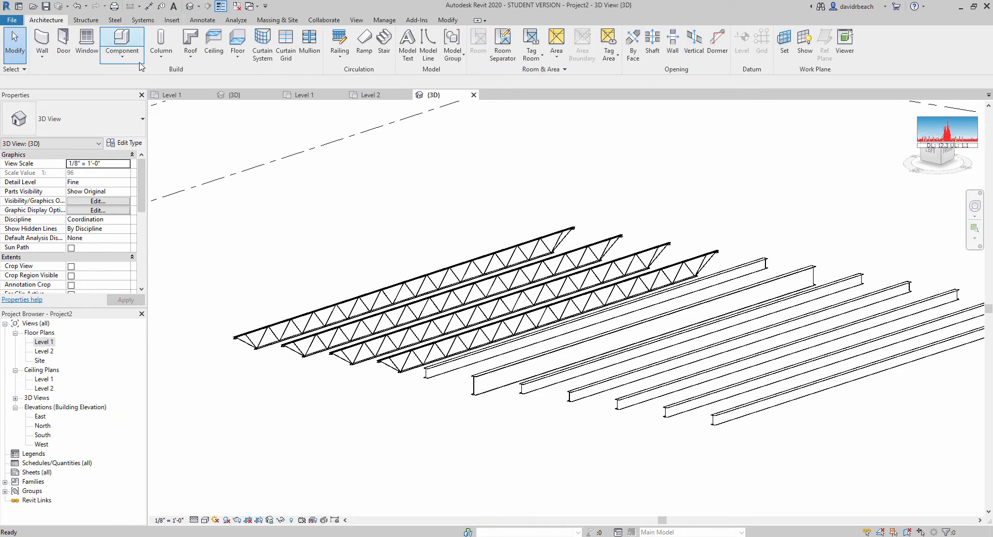
left_click(121, 45)
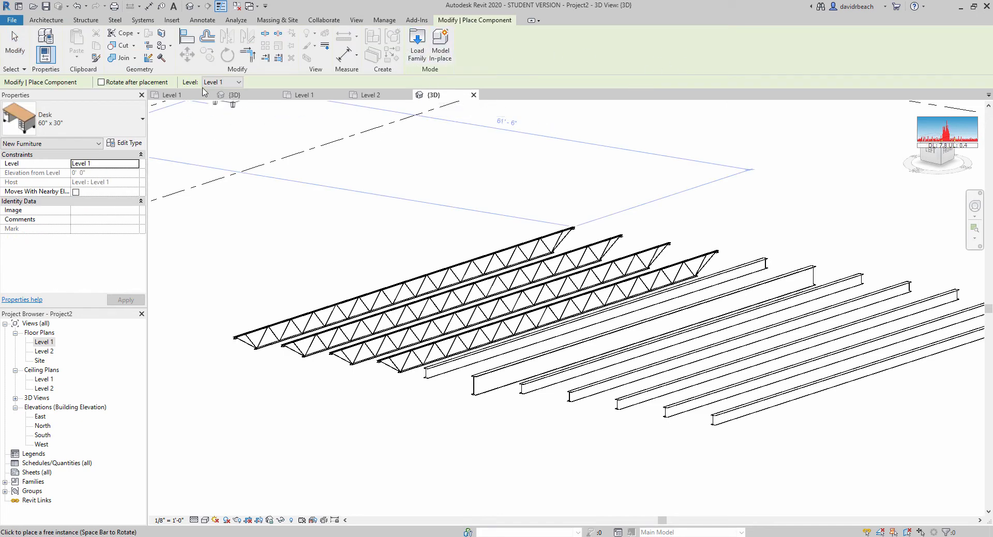
left_click(172, 20)
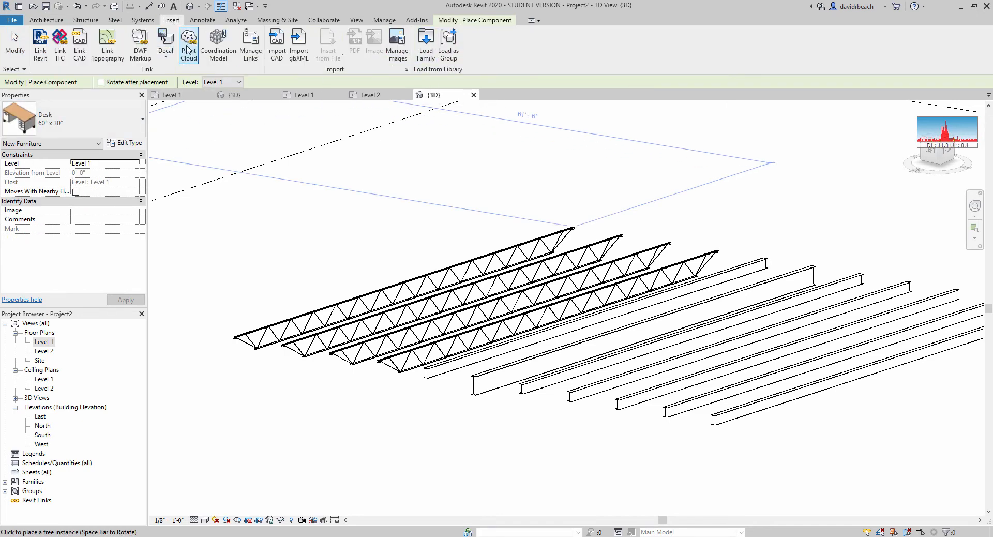